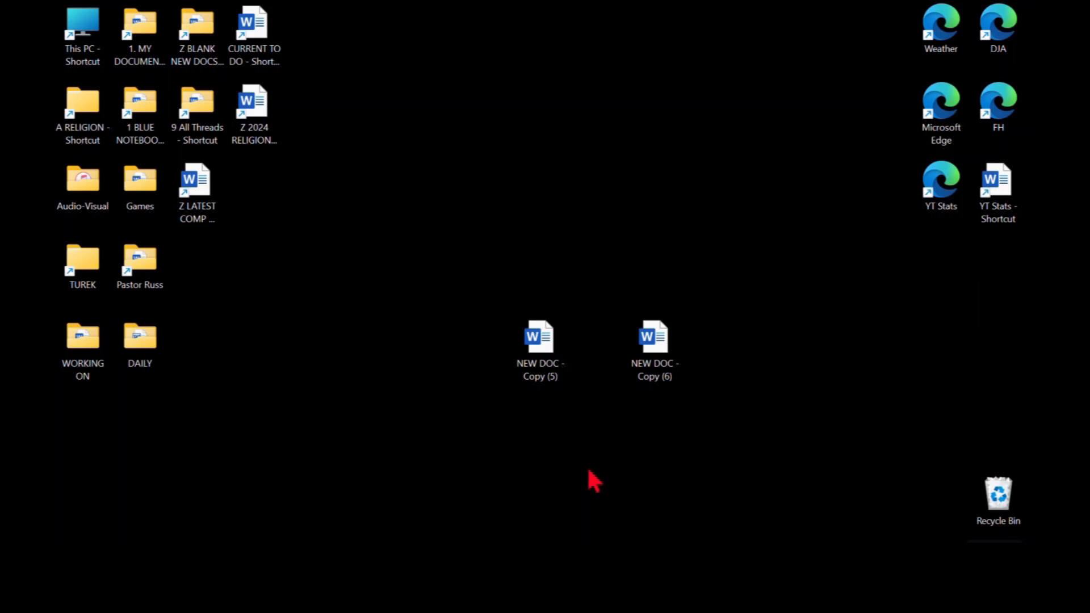
mouse_move(444, 305)
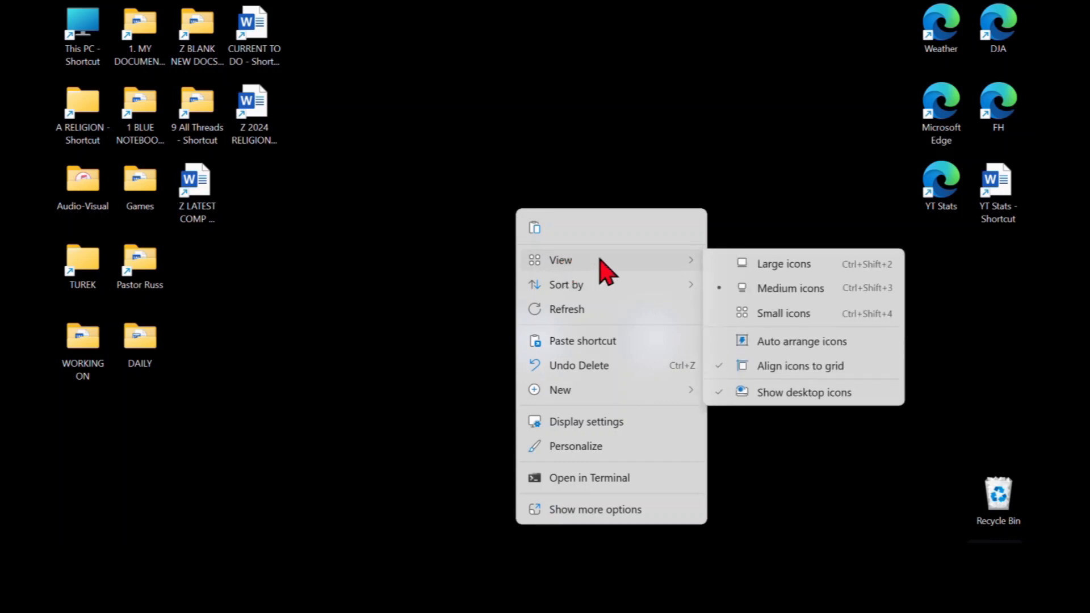
mouse_move(769, 383)
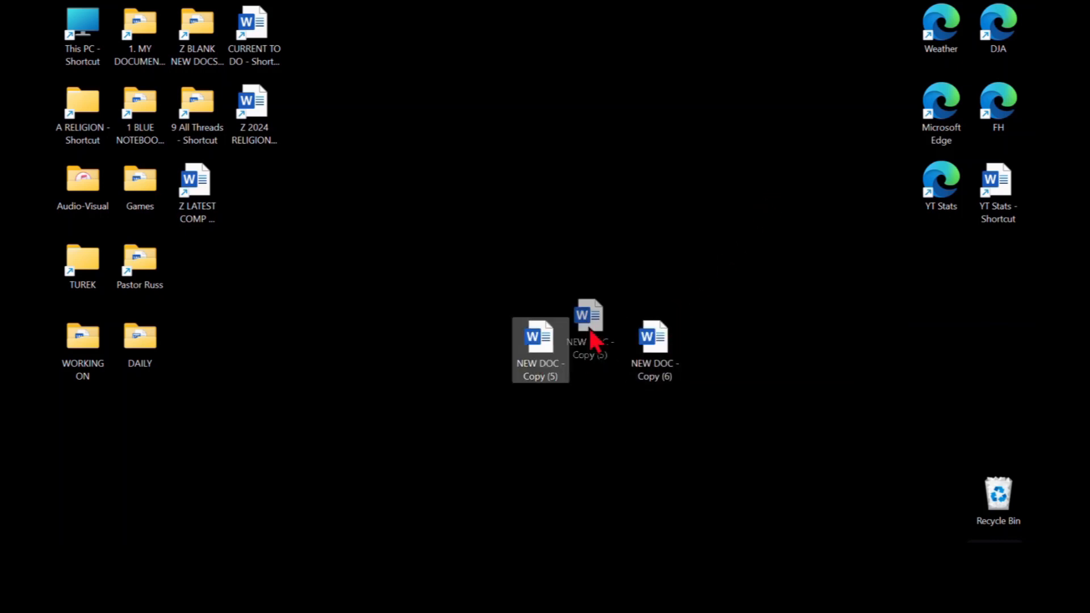
Step: Drag NEW DOC - Copy (5) and Copy (6) to the right column, Copy (6) beneath Copy (5)
left_click_drag(540, 347, 883, 270)
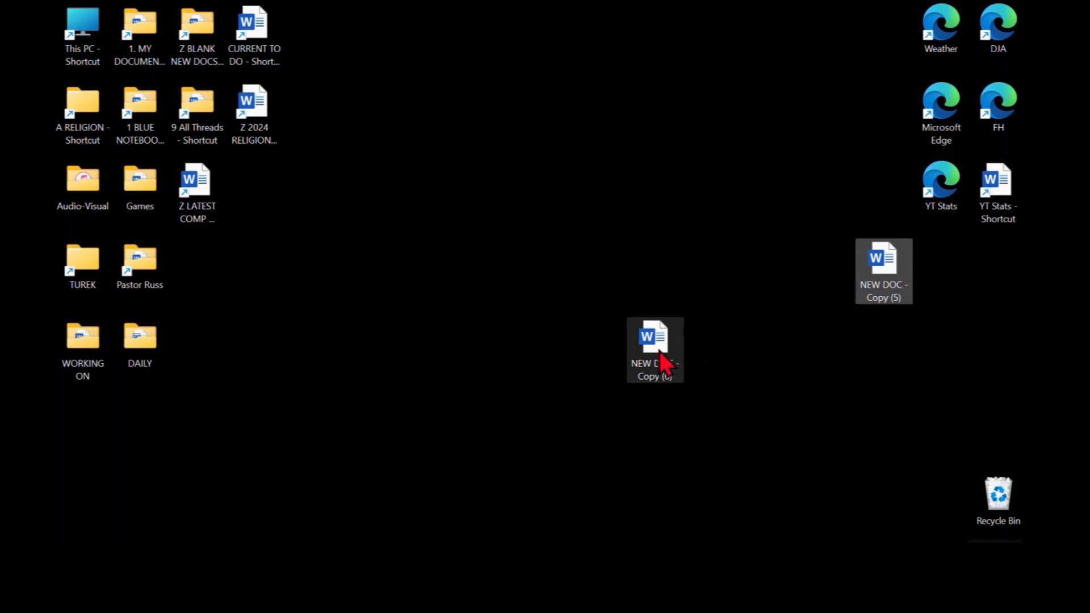
left_click_drag(654, 351, 883, 351)
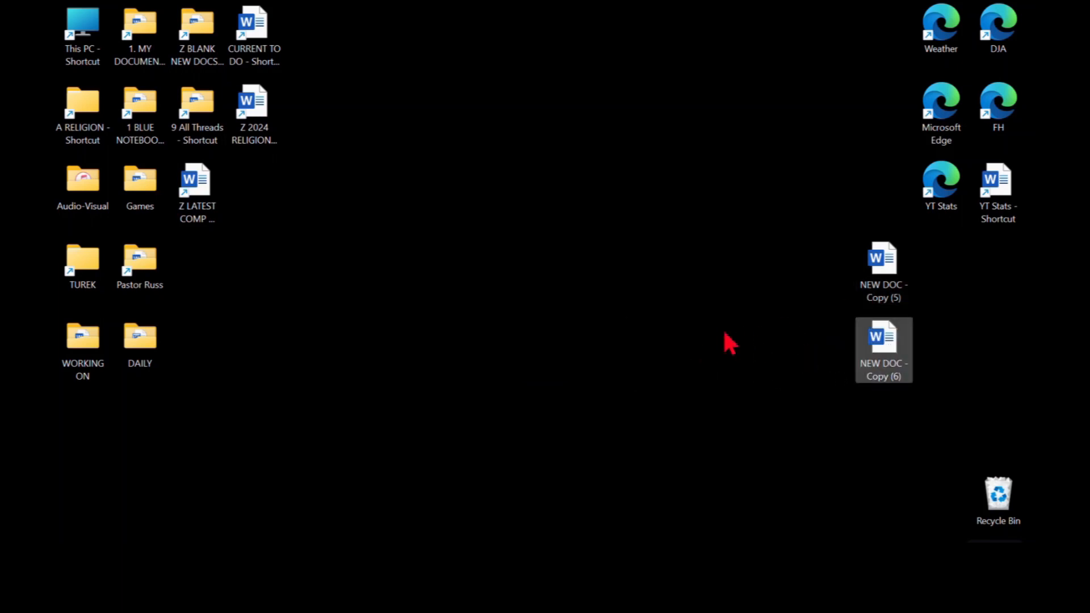
mouse_move(543, 291)
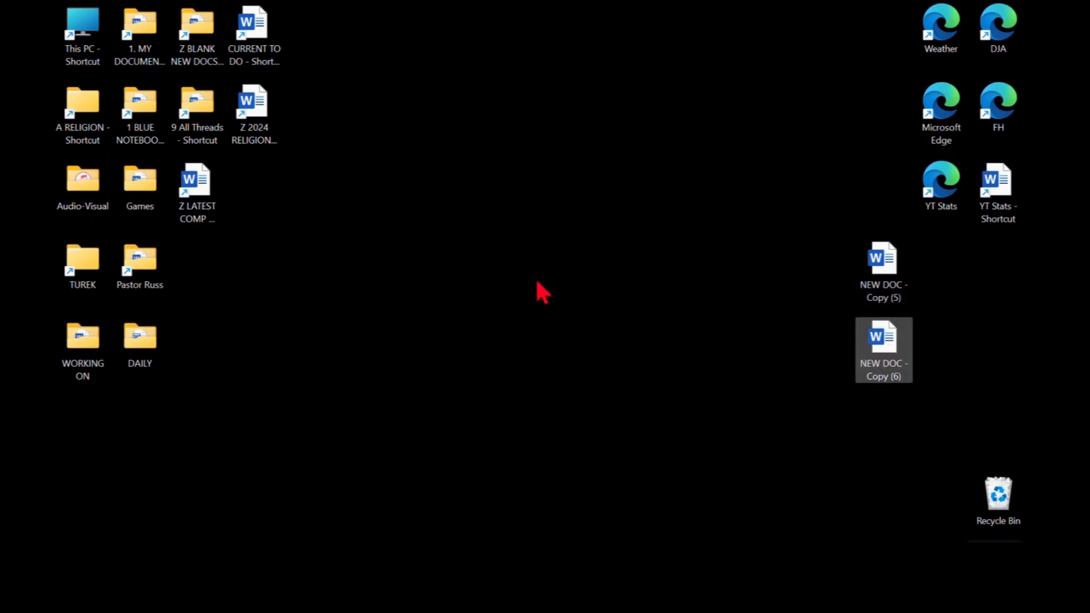
Step: Create a new Microsoft Word Document on the desktop via the right-click New menu
right_click(543, 292)
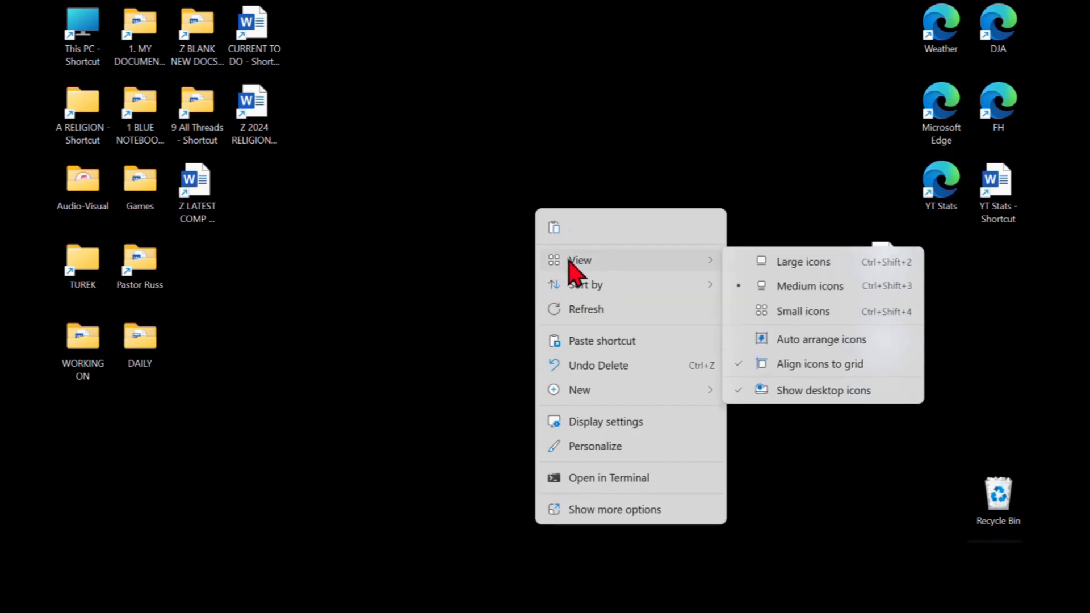
mouse_move(827, 354)
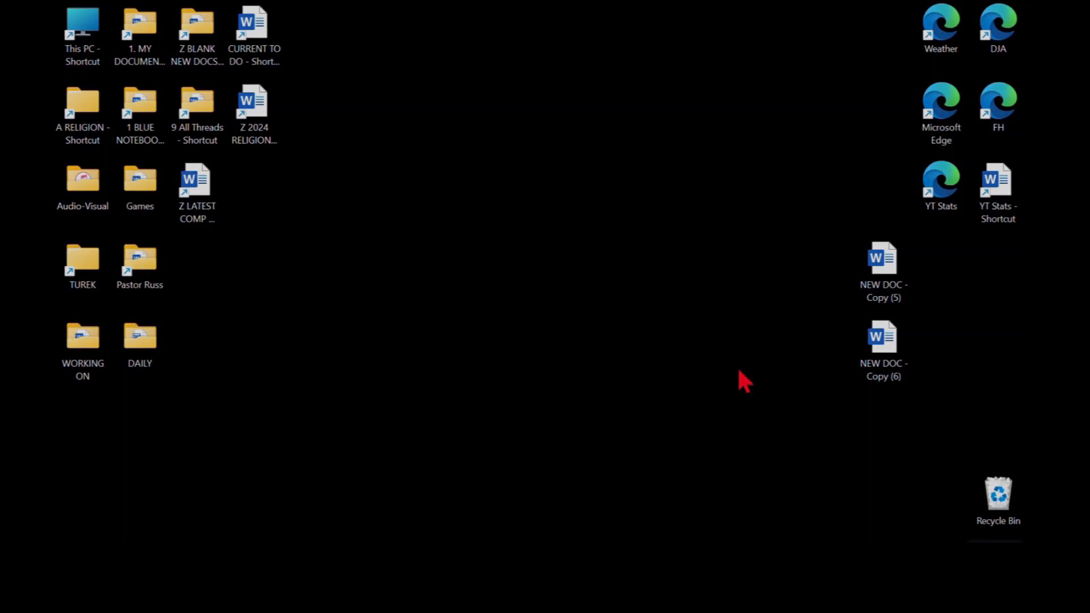
mouse_move(599, 446)
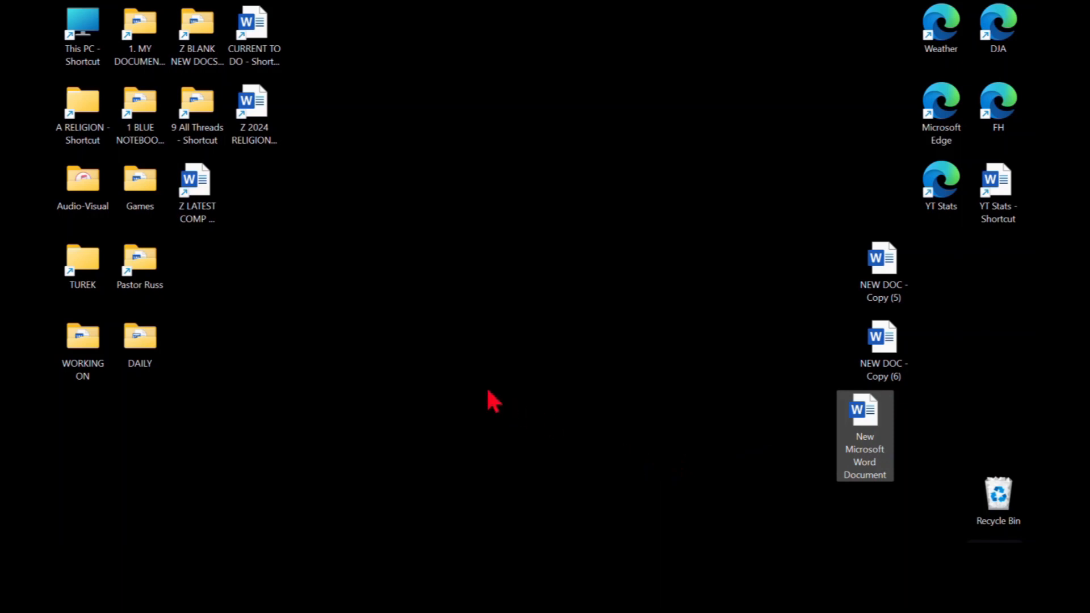
right_click(492, 402)
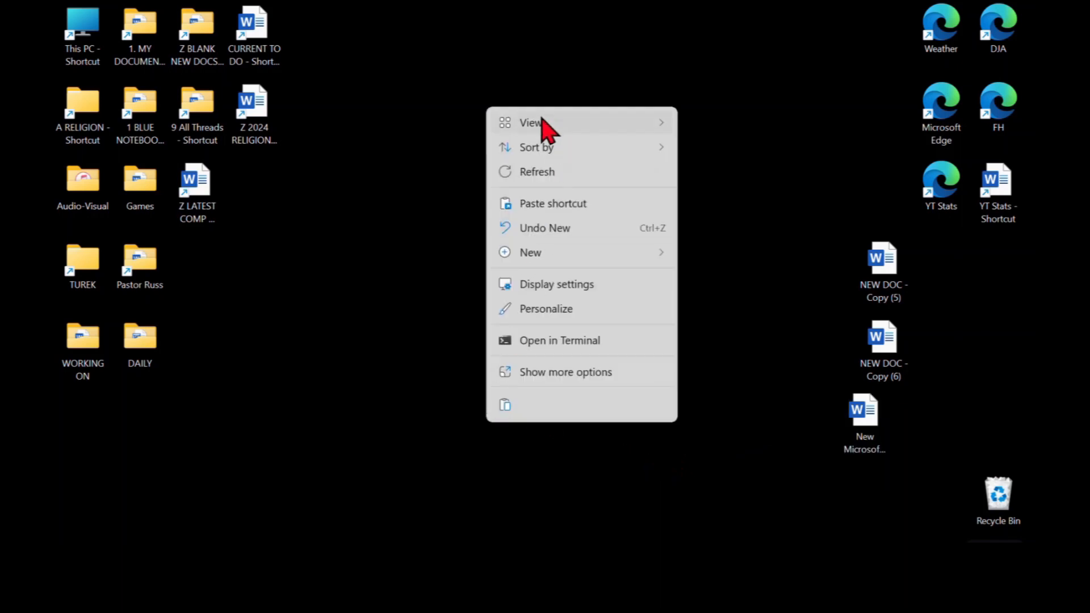
mouse_move(531, 122)
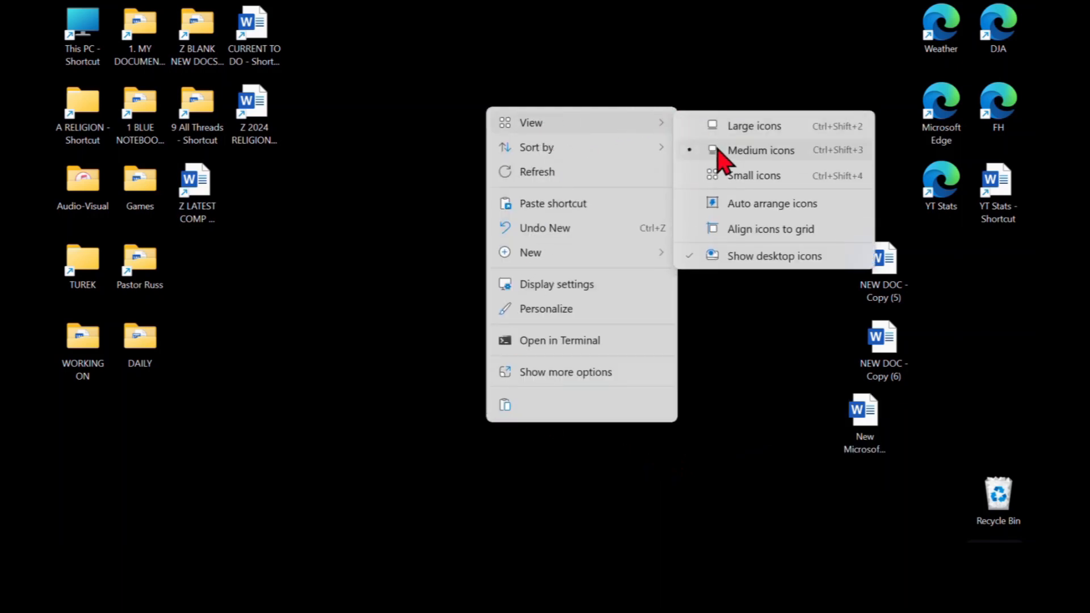
mouse_move(750, 229)
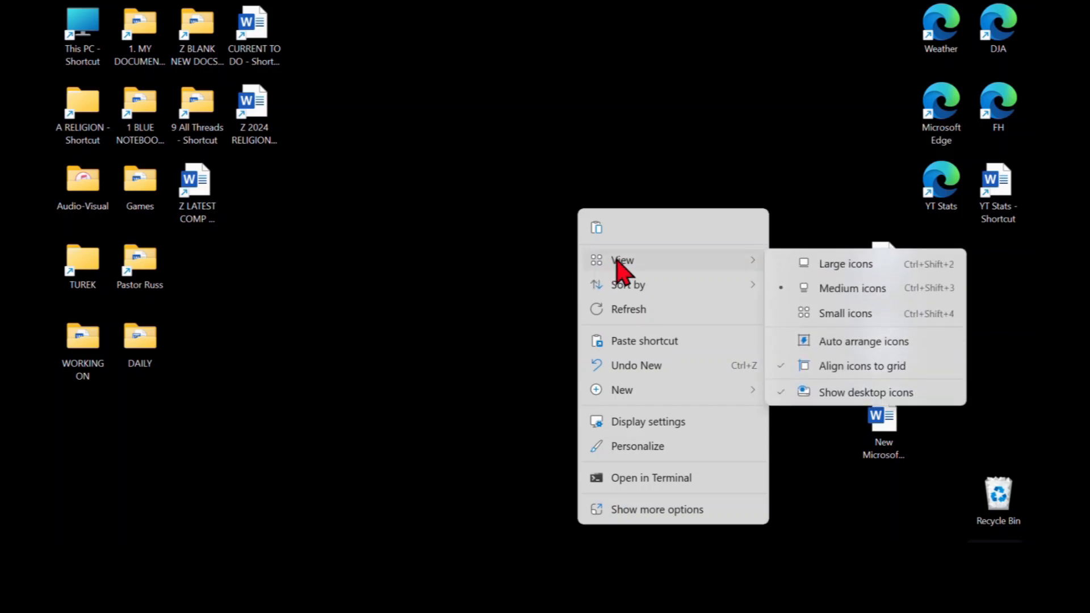
mouse_move(841, 344)
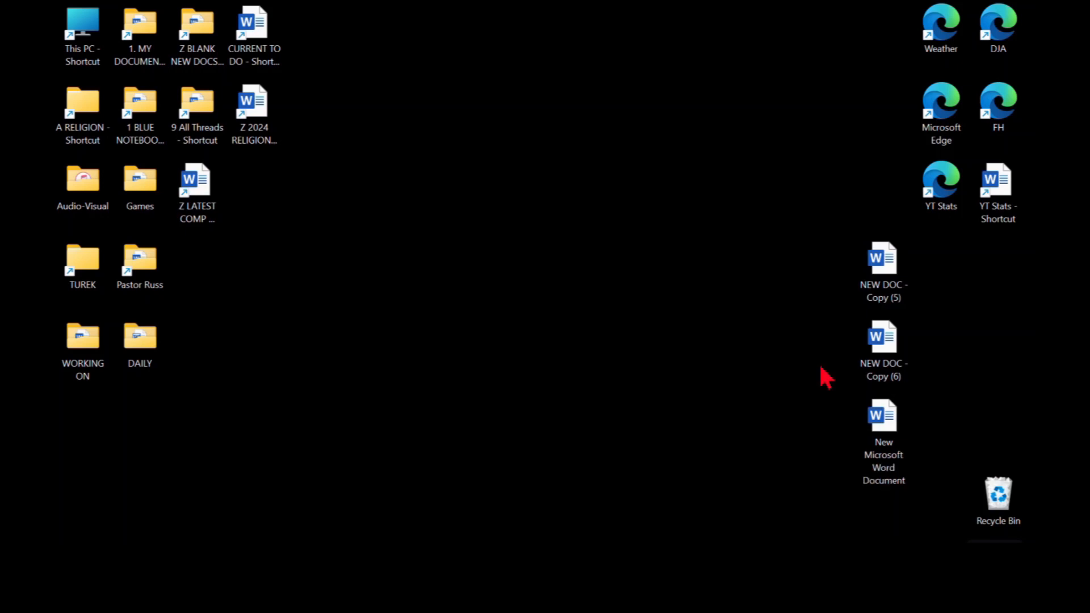
mouse_move(649, 292)
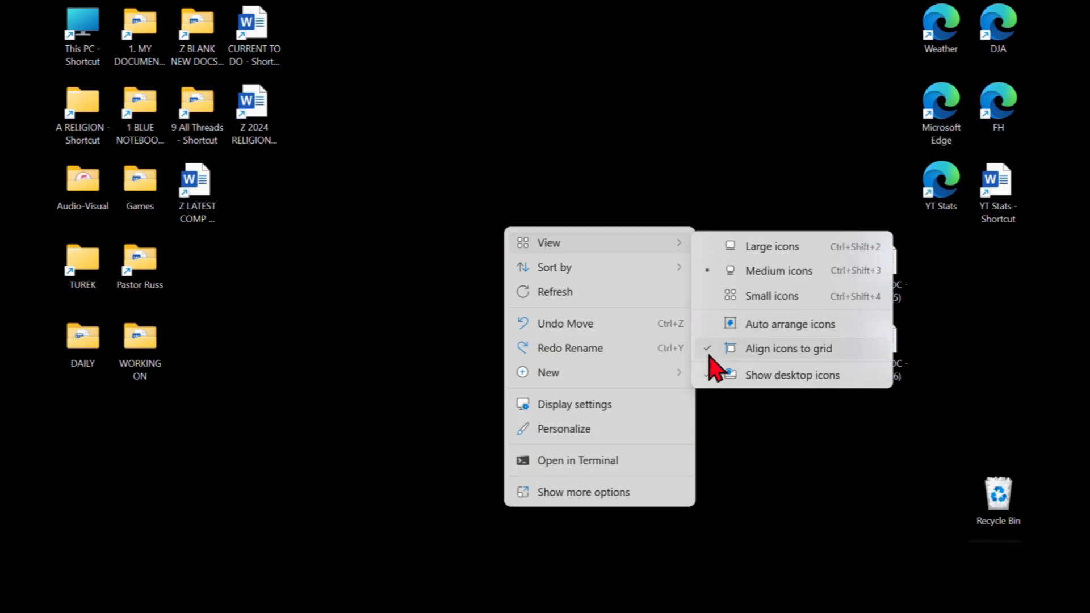
Step: Uncheck Align icons to grid, then bring the desktop context menu back up
left_click(788, 348)
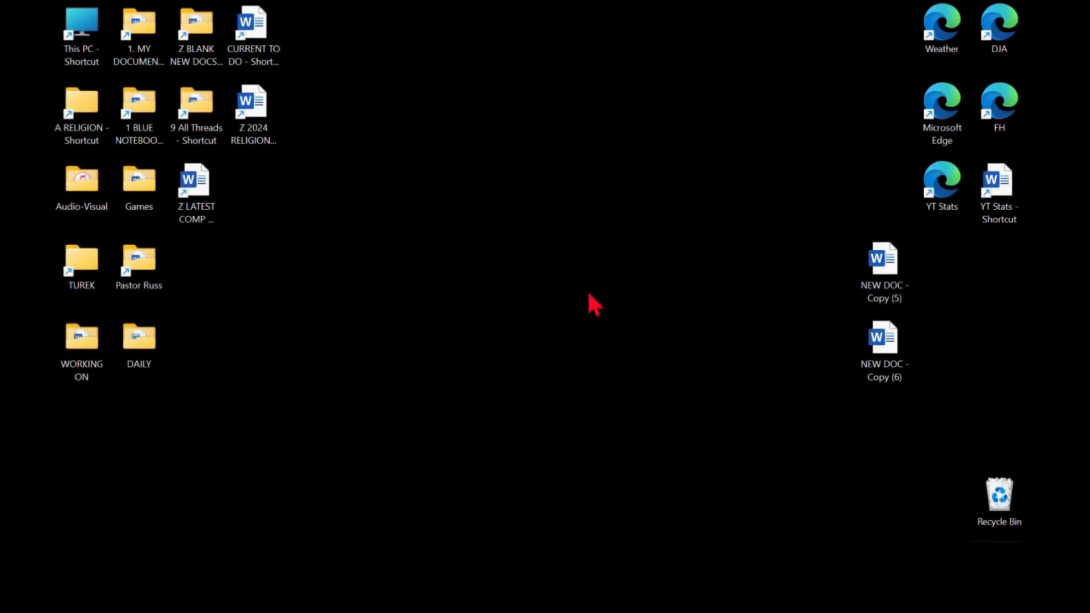
right_click(599, 305)
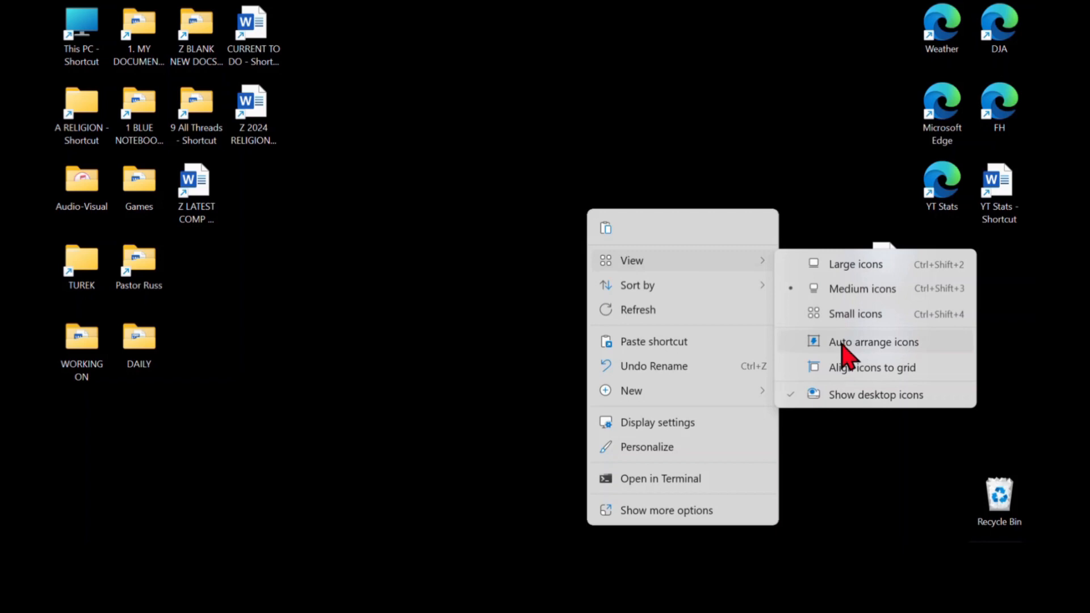
Step: Enable Auto arrange icons to pack icons into left columns, then disable it again
left_click(873, 341)
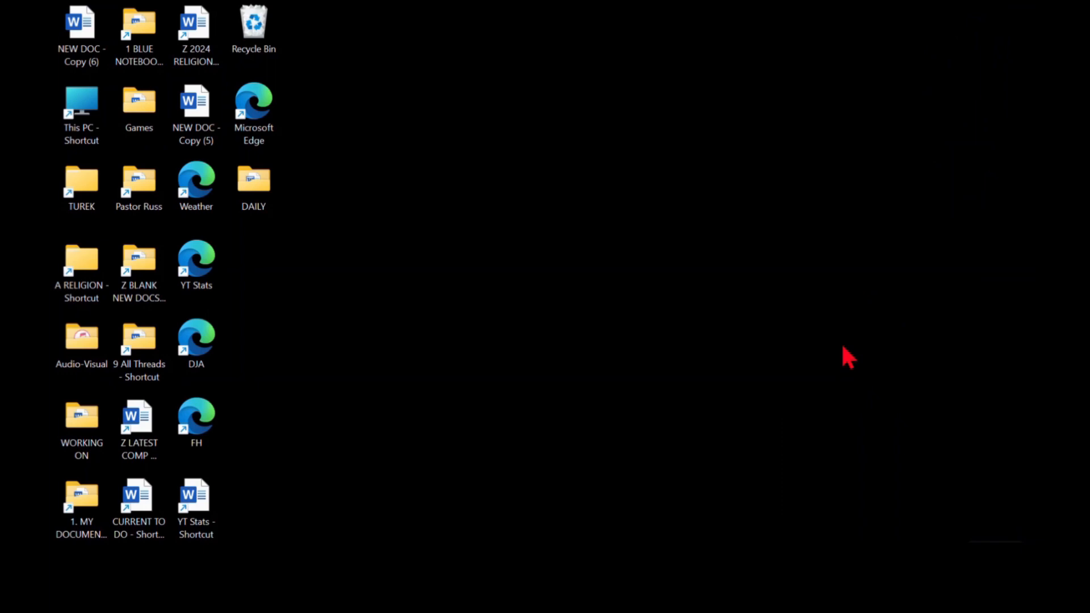
left_click(253, 182)
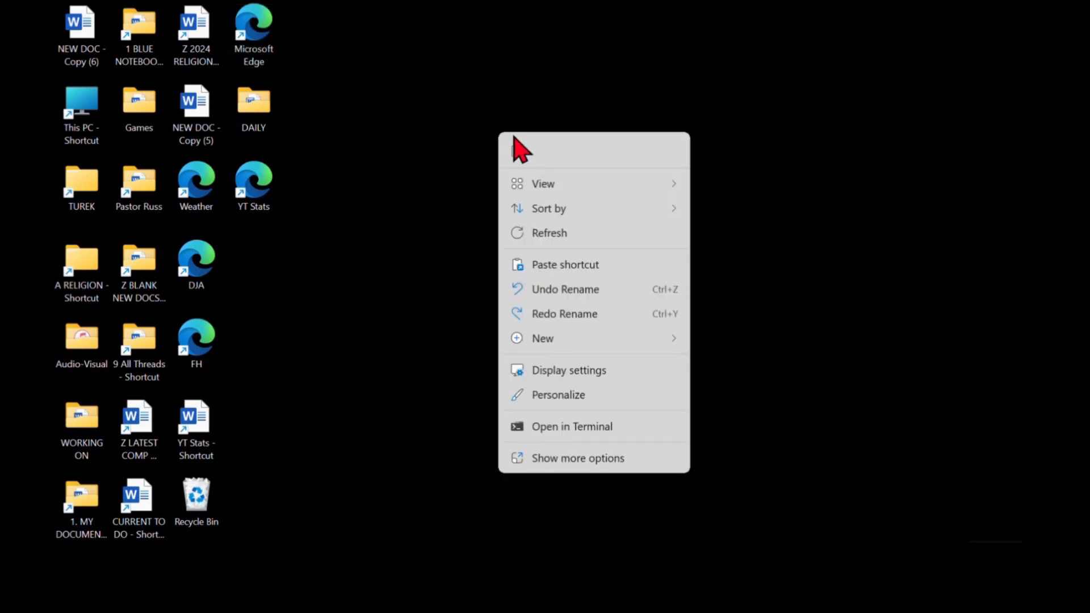
left_click(542, 184)
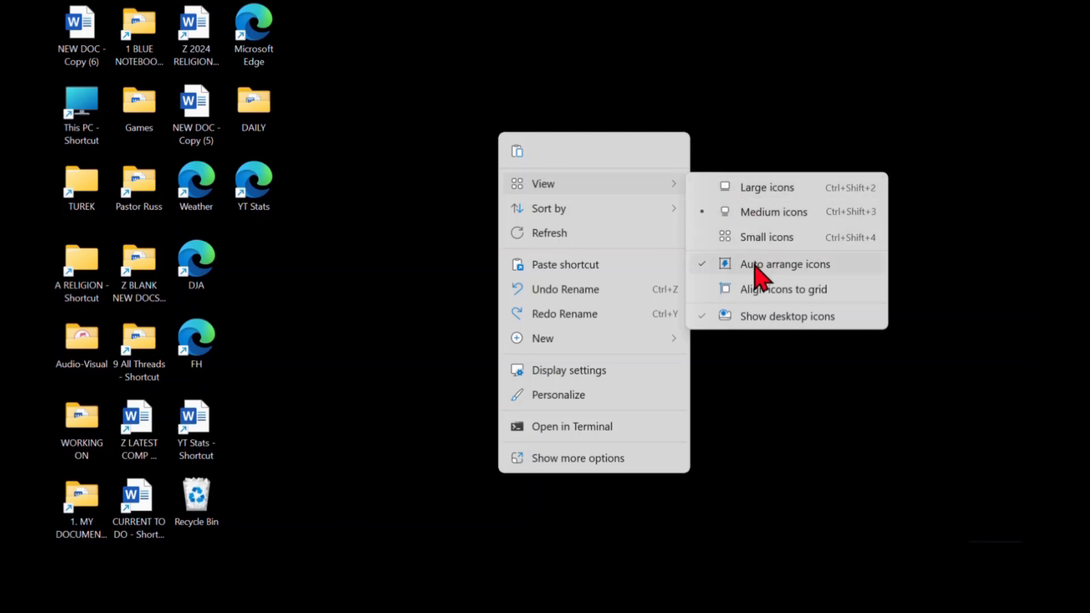
left_click(785, 264)
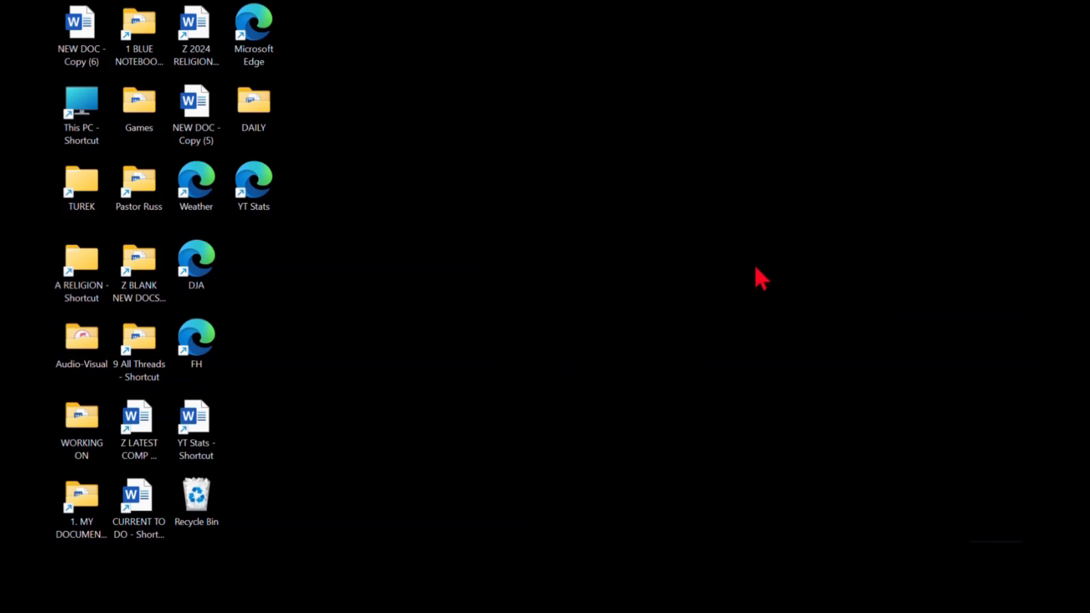
mouse_move(760, 277)
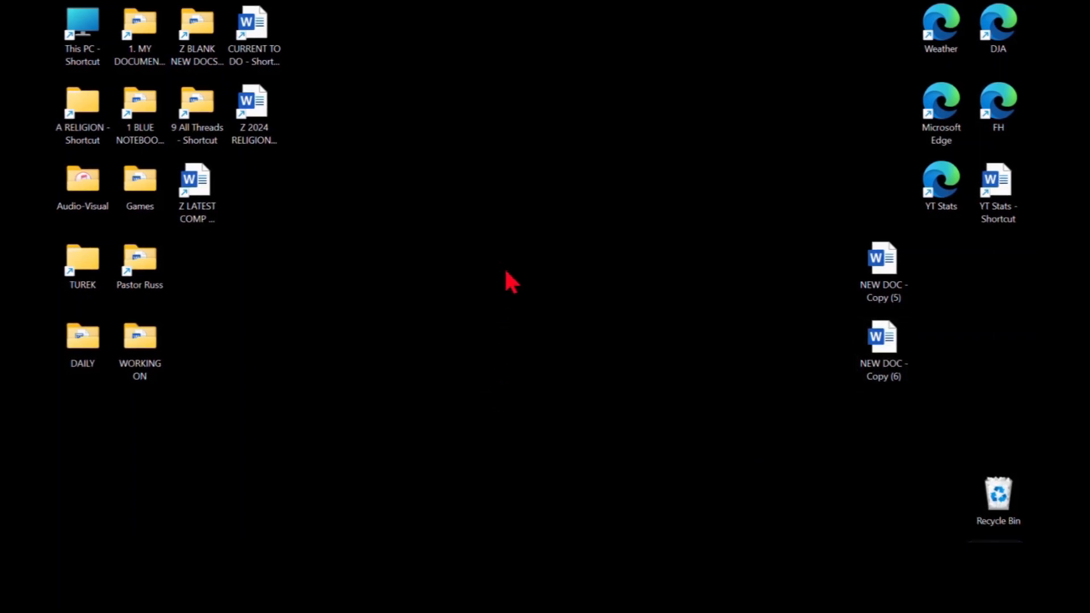
right_click(511, 281)
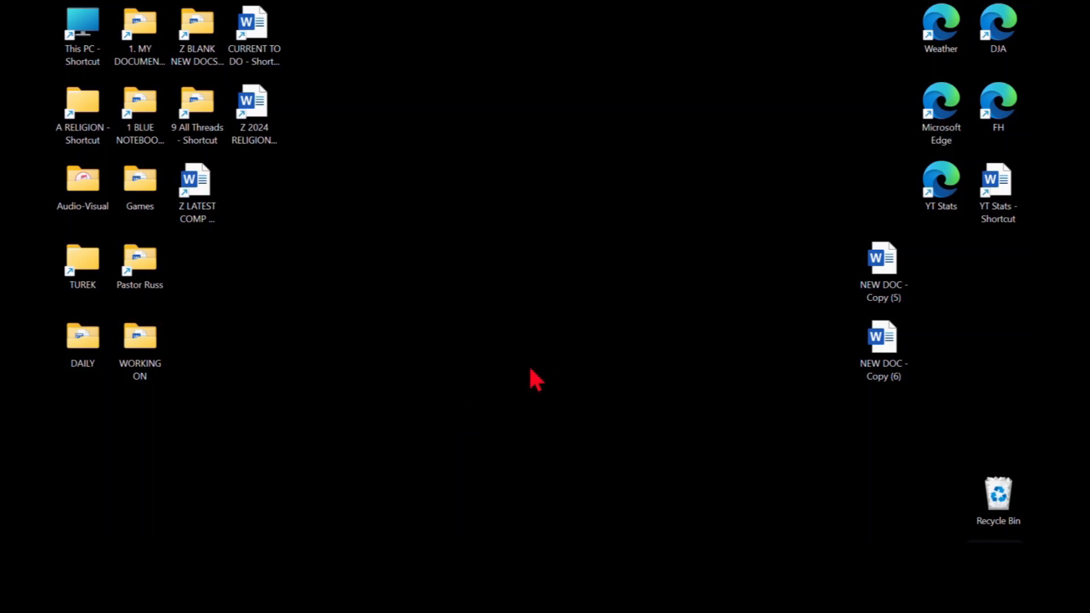
mouse_move(227, 436)
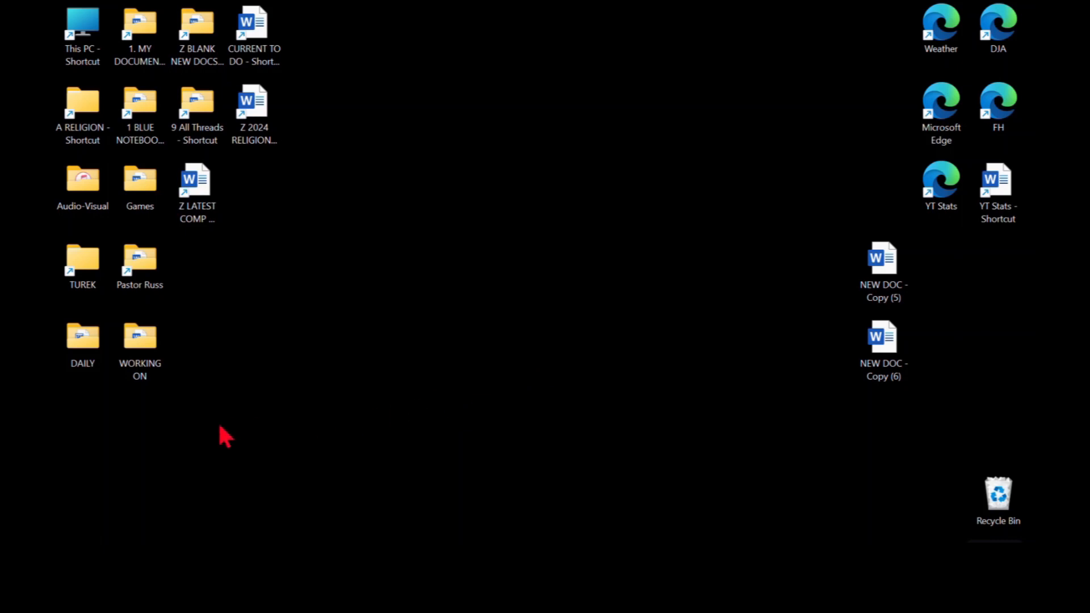
mouse_move(94, 399)
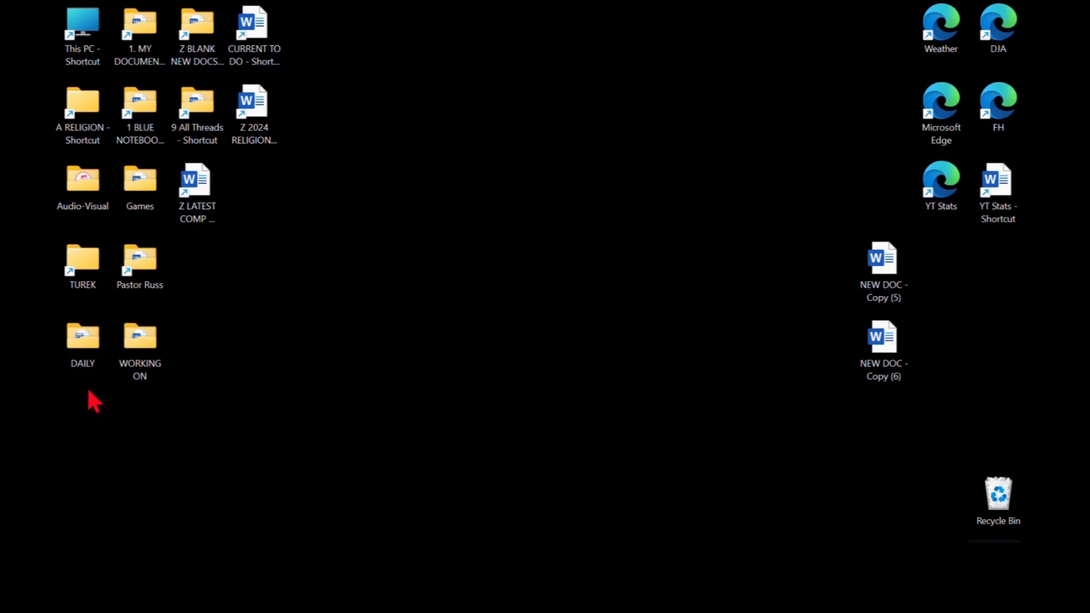
mouse_move(116, 409)
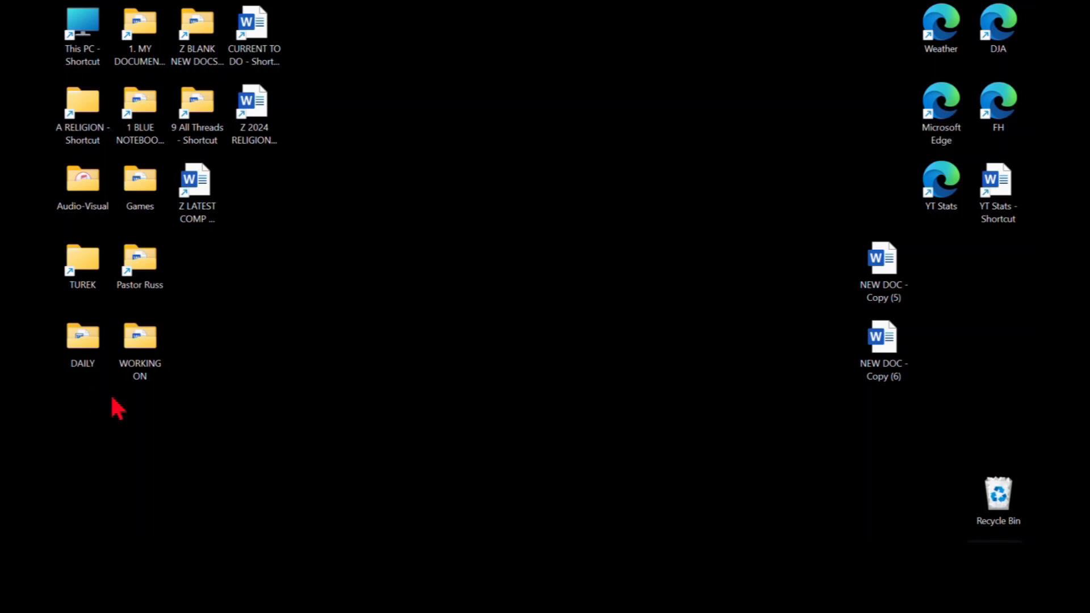
mouse_move(549, 285)
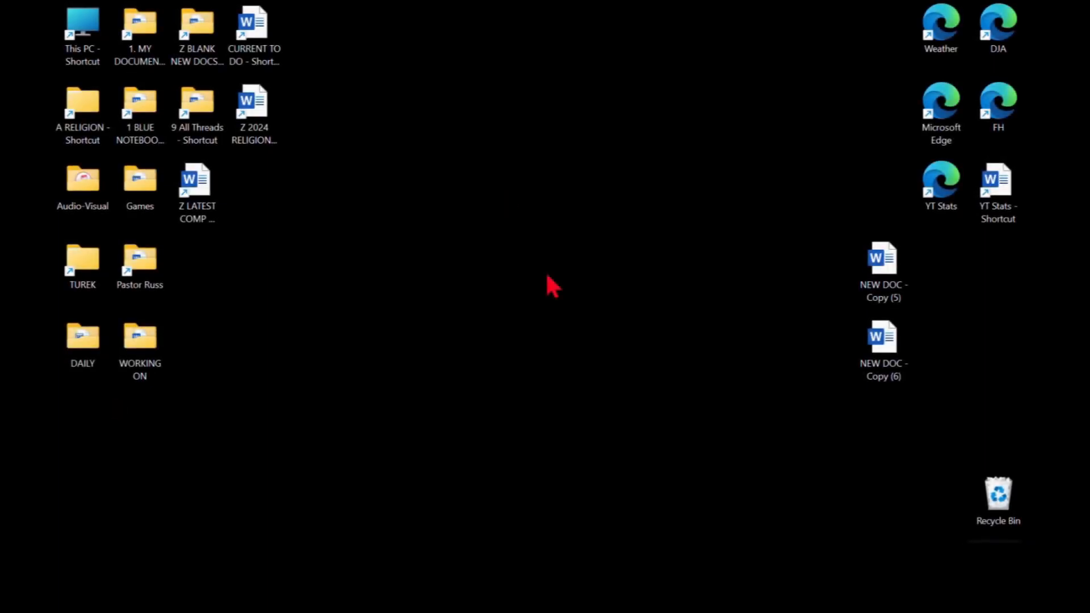
Step: Uncheck Align icons to grid so the spread-out layout stays, then reopen the desktop menu
right_click(552, 285)
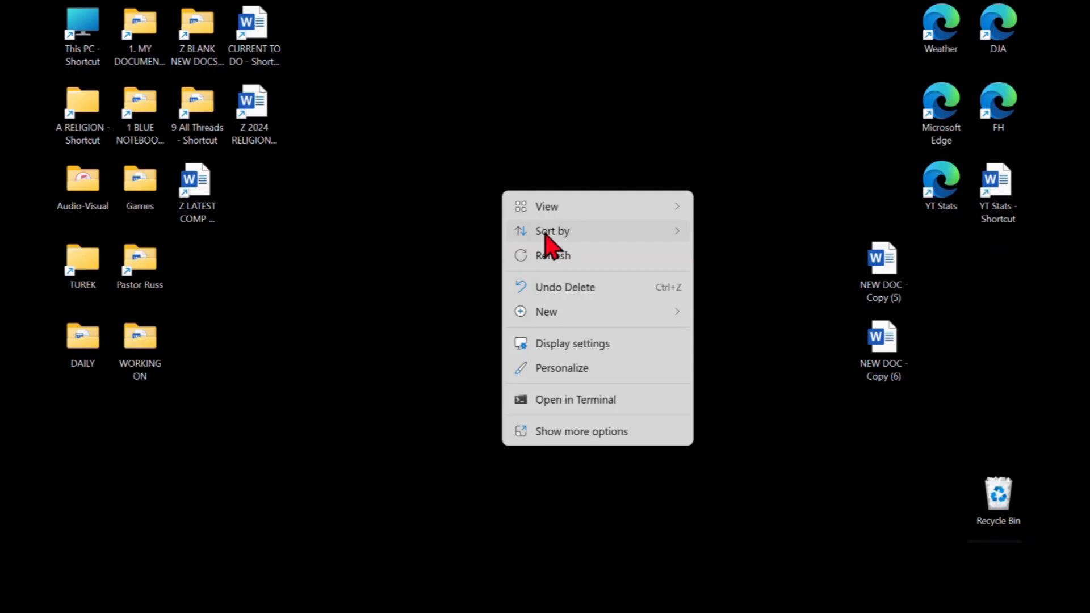
left_click(553, 230)
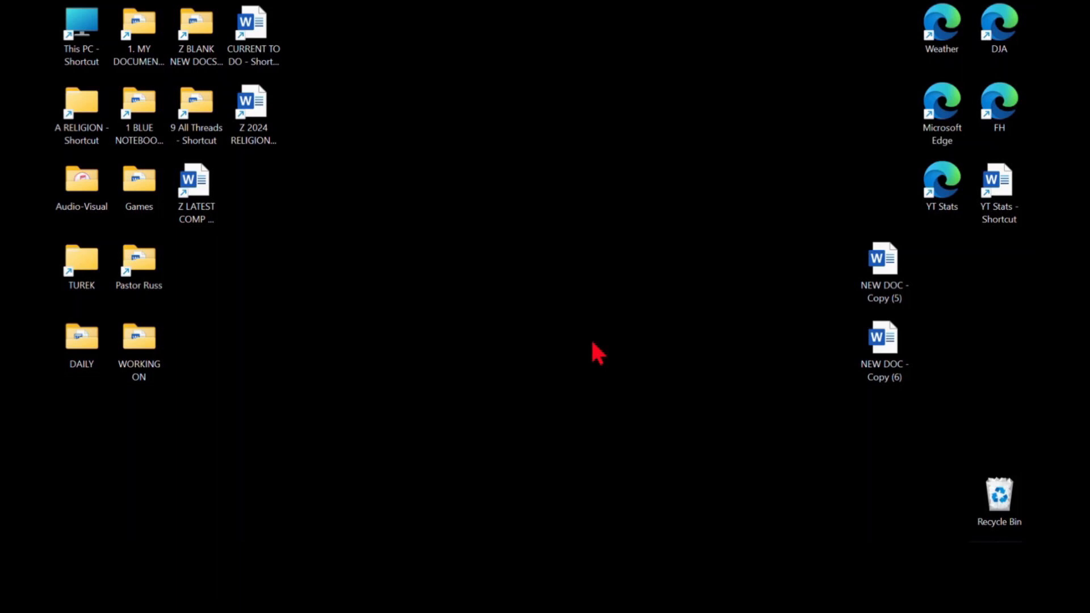
mouse_move(931, 494)
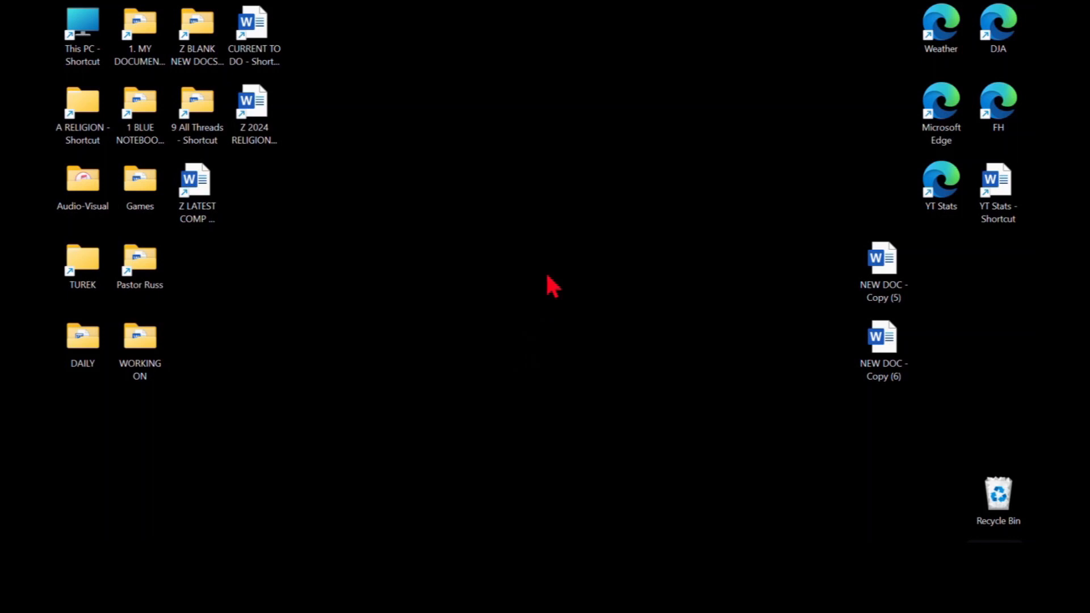
right_click(553, 288)
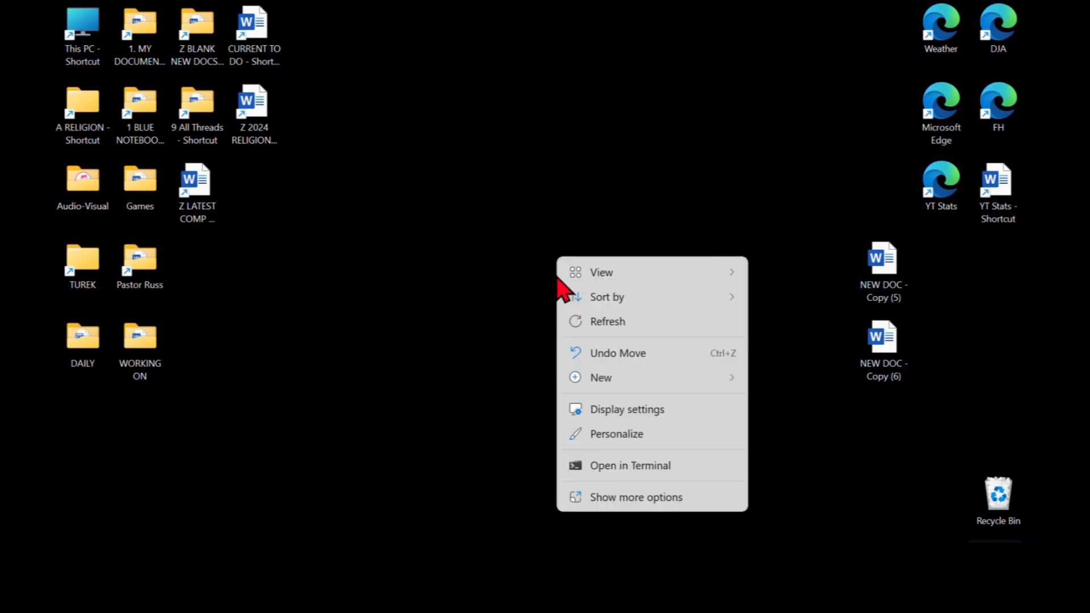
mouse_move(615, 433)
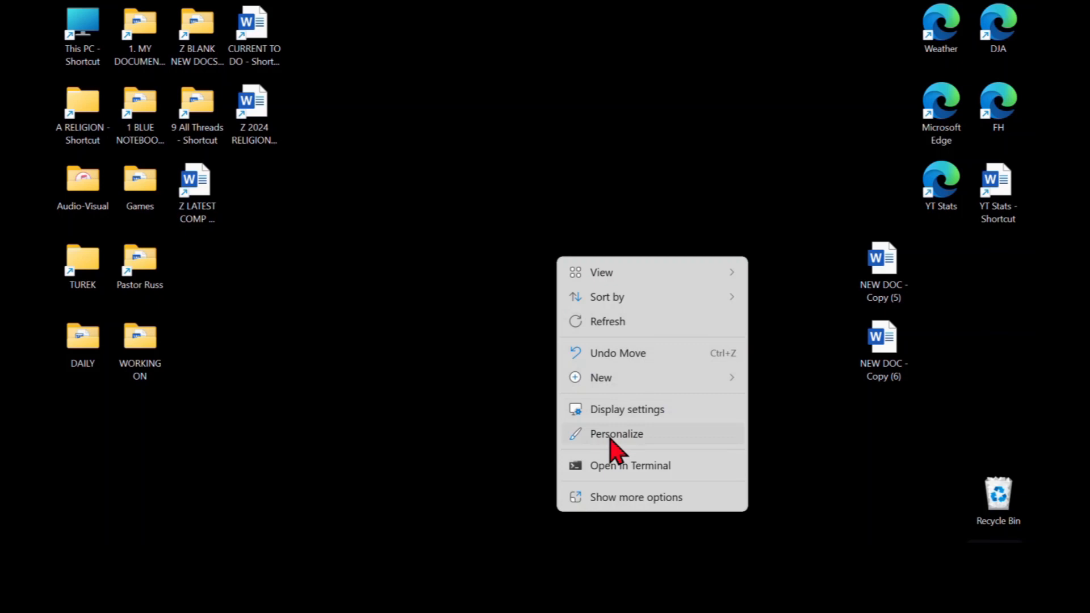
Step: Go to Personalization > Themes in Settings and scroll to Related settings
left_click(615, 432)
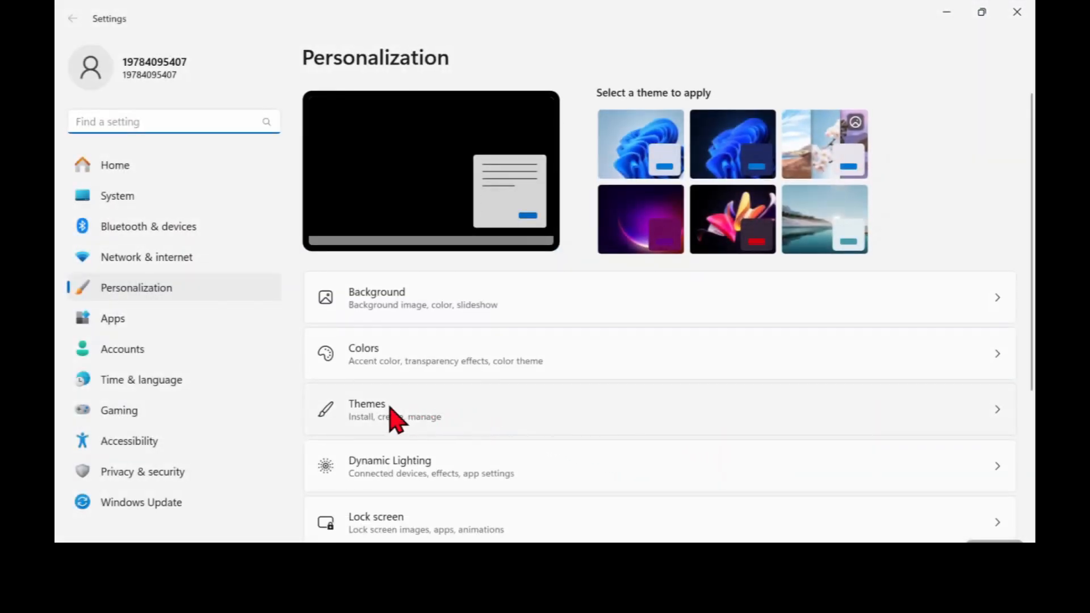
left_click(366, 409)
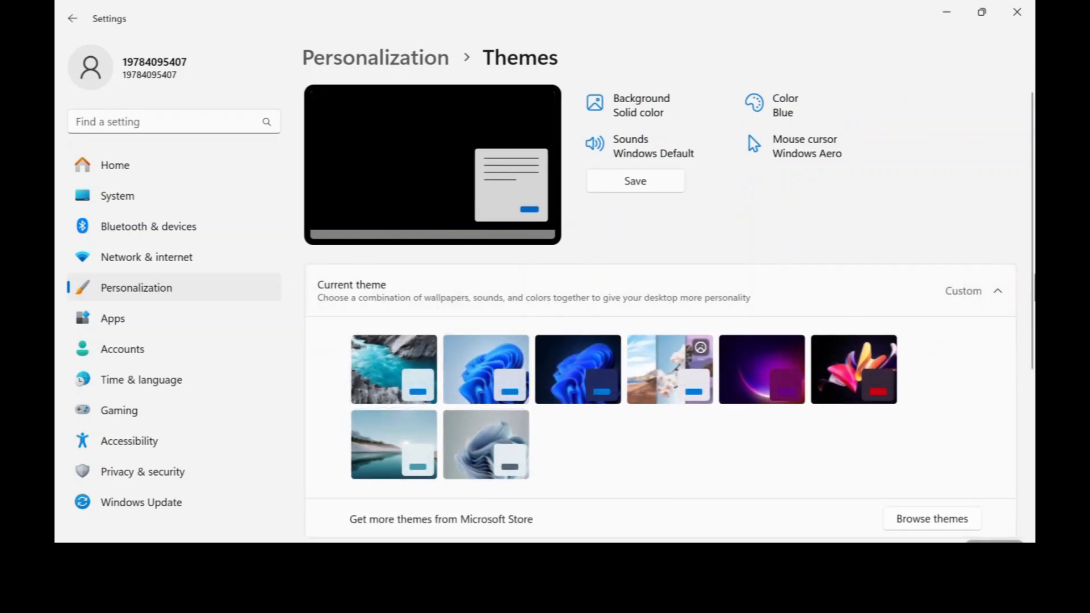
scroll("down", 3)
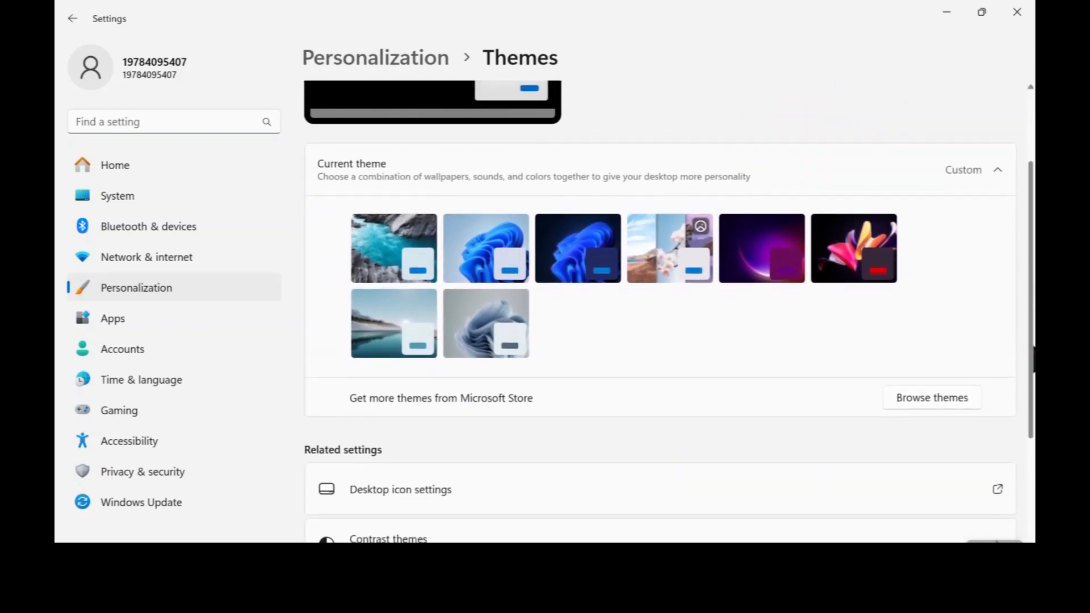
scroll("down", 3)
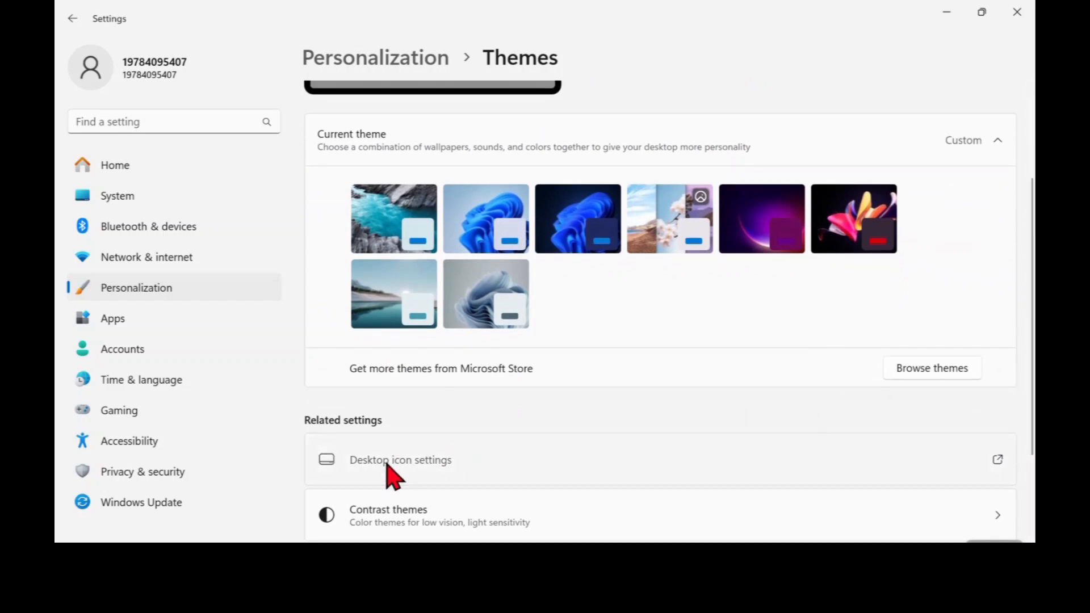
Step: In Desktop icon settings uncheck 'Allow themes to change desktop icons', confirm with OK, and close Settings
left_click(400, 460)
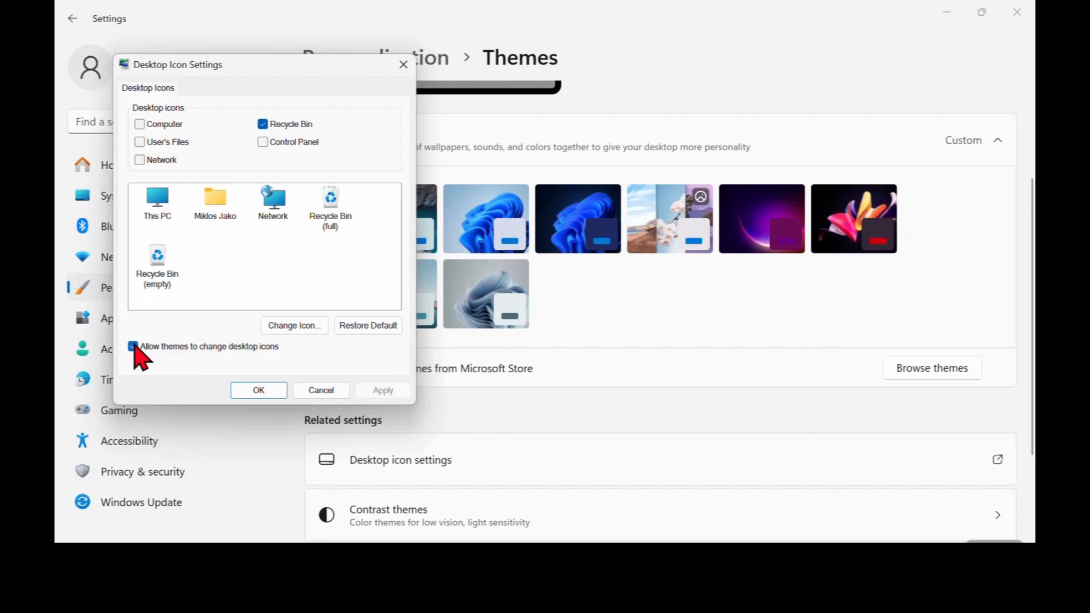
left_click(133, 346)
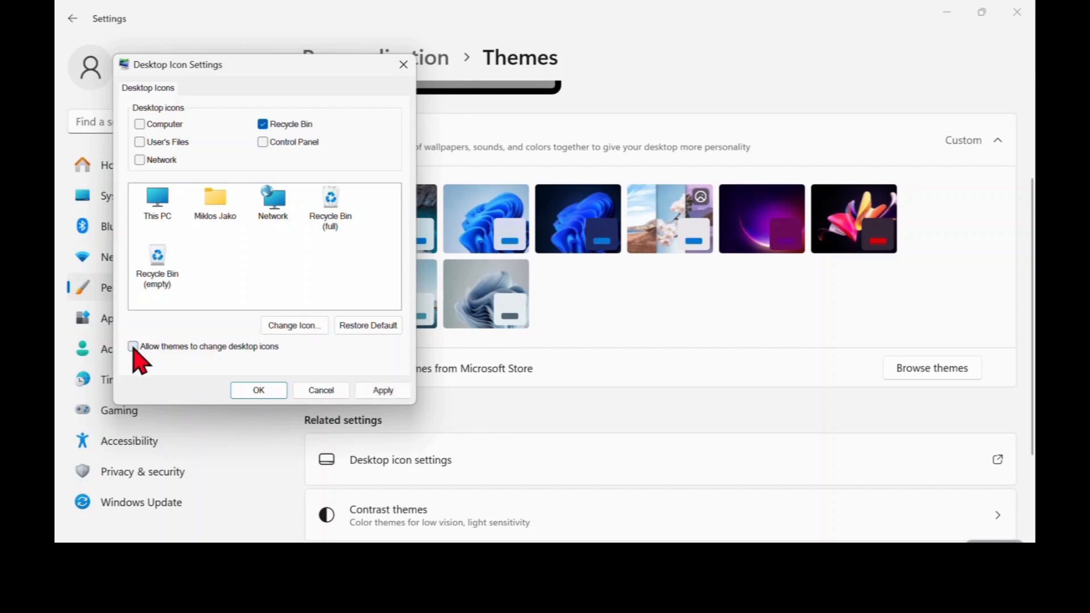
left_click(258, 389)
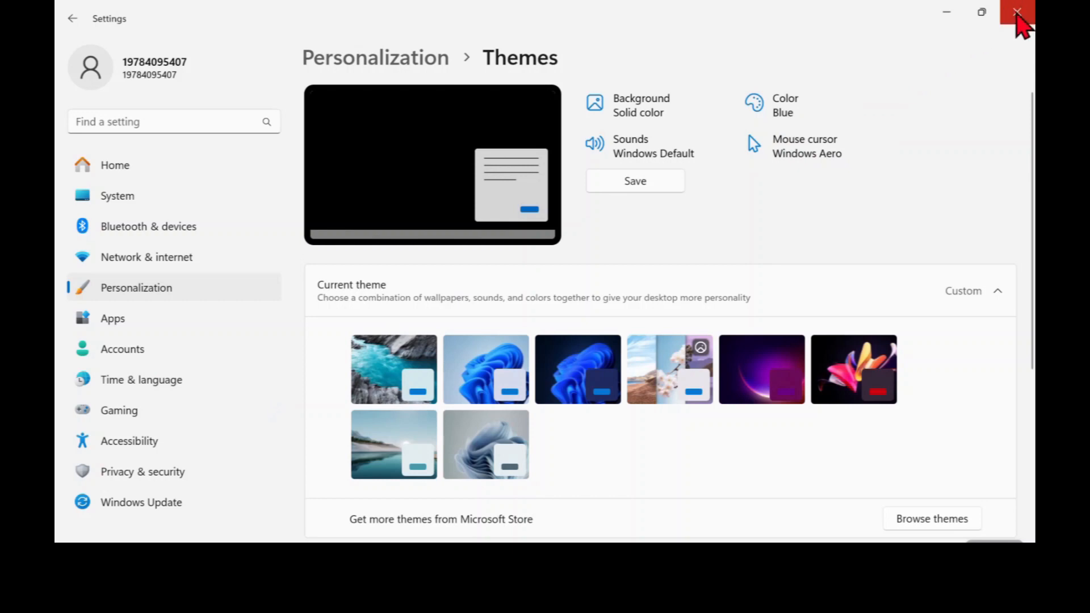
left_click(1016, 13)
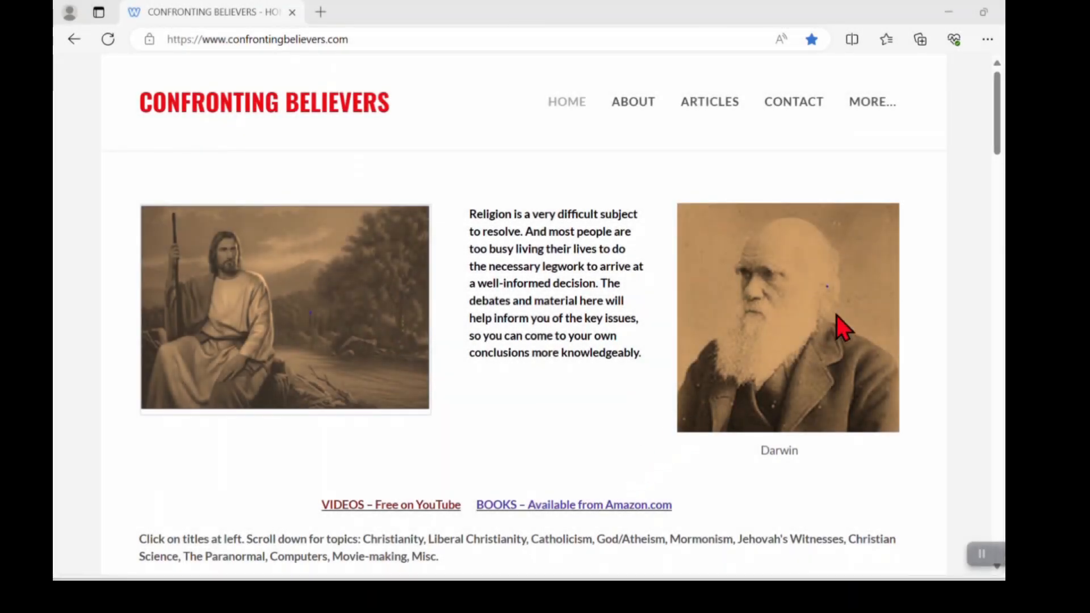
Step: Scroll the Confronting Believers home page down to the COMPUTERS video section
scroll("down", 3)
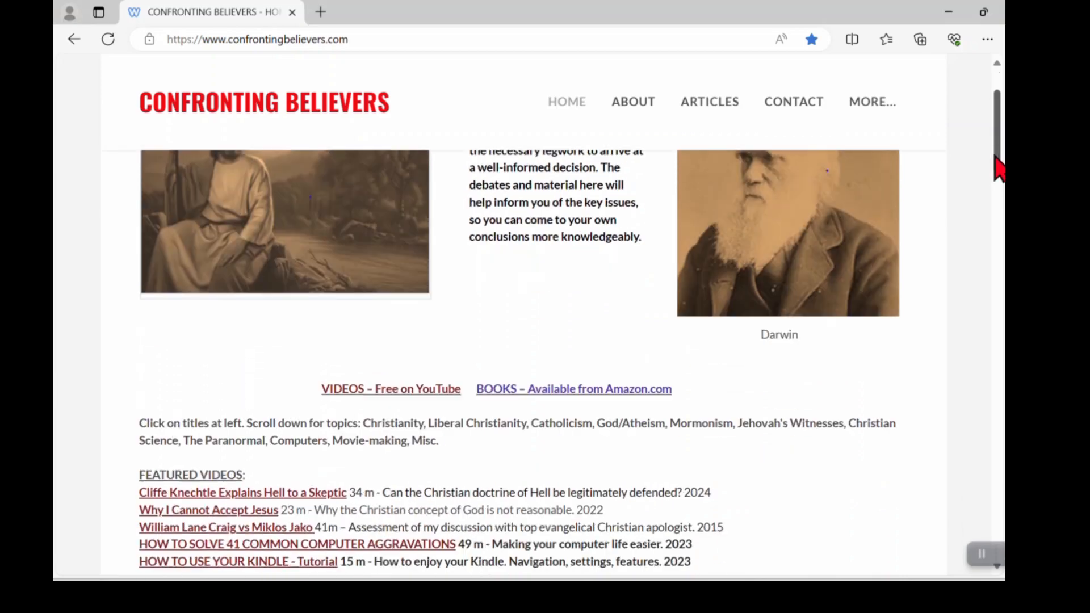
scroll("down", 3)
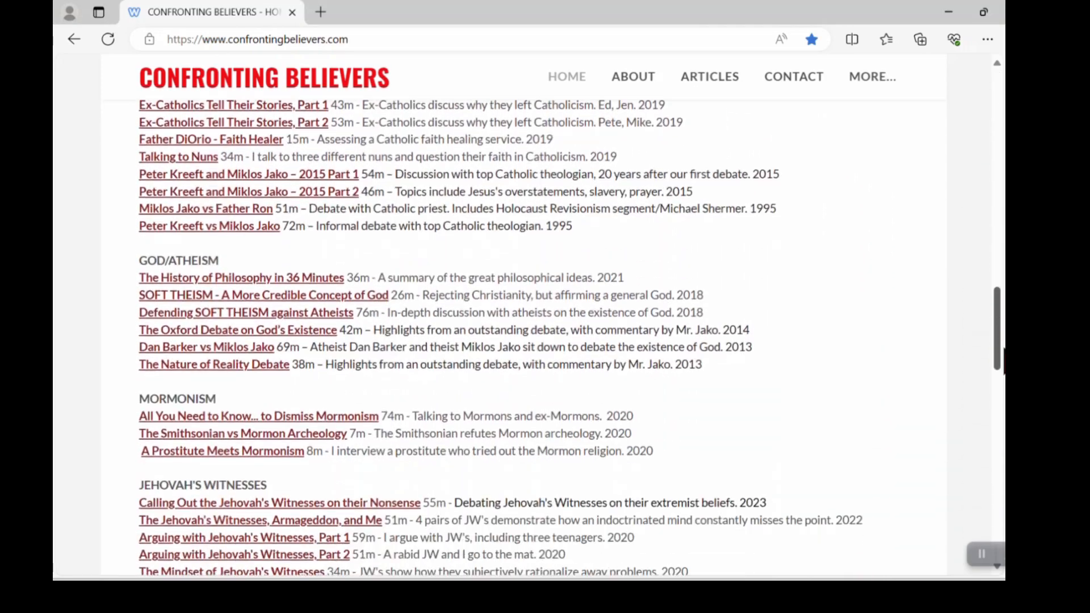
scroll("down", 3)
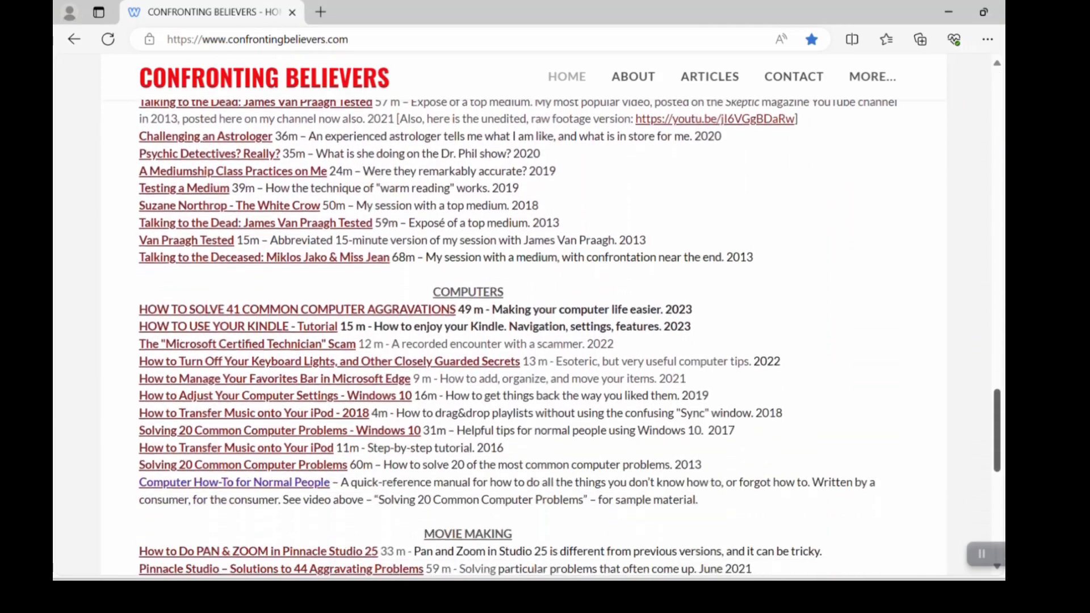
scroll("down", 3)
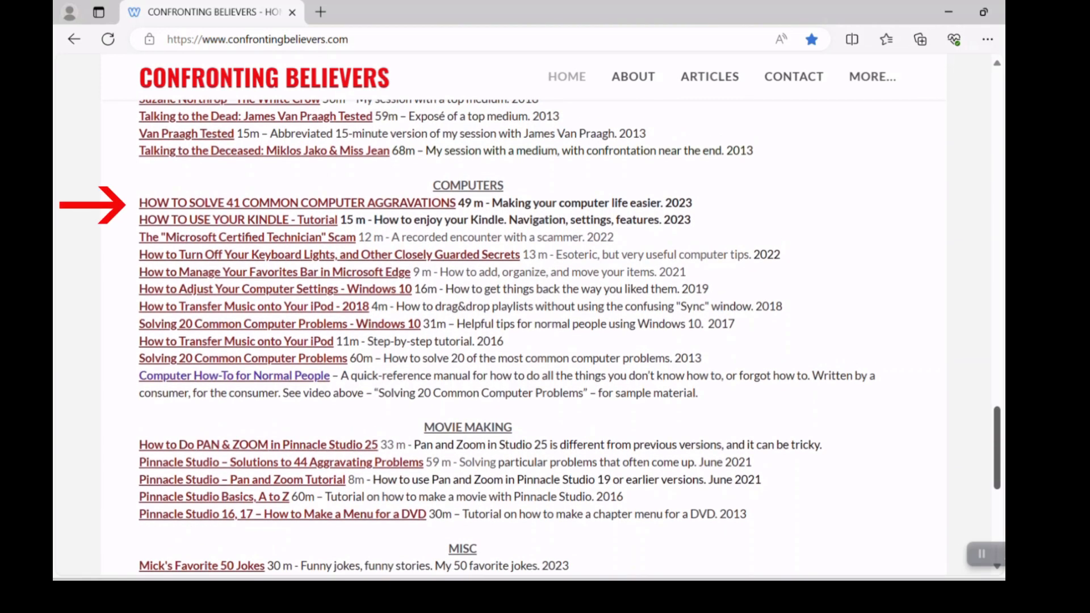